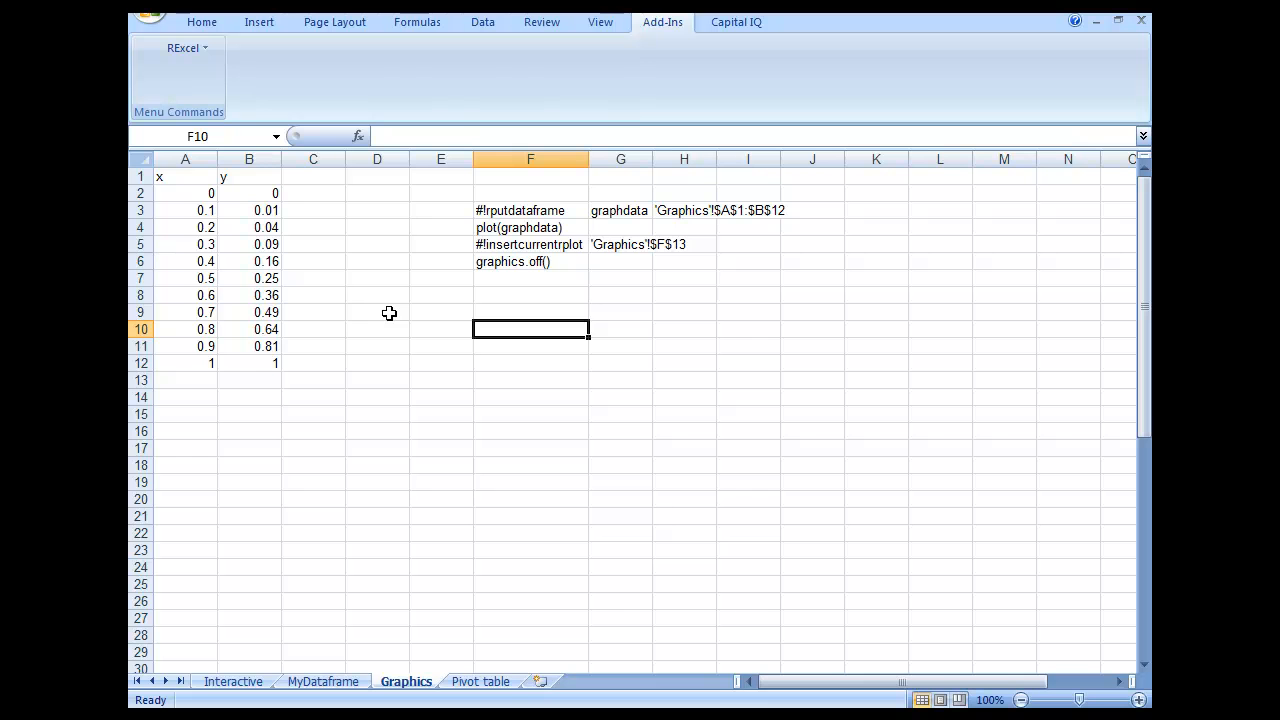
pyautogui.moveTo(404, 340)
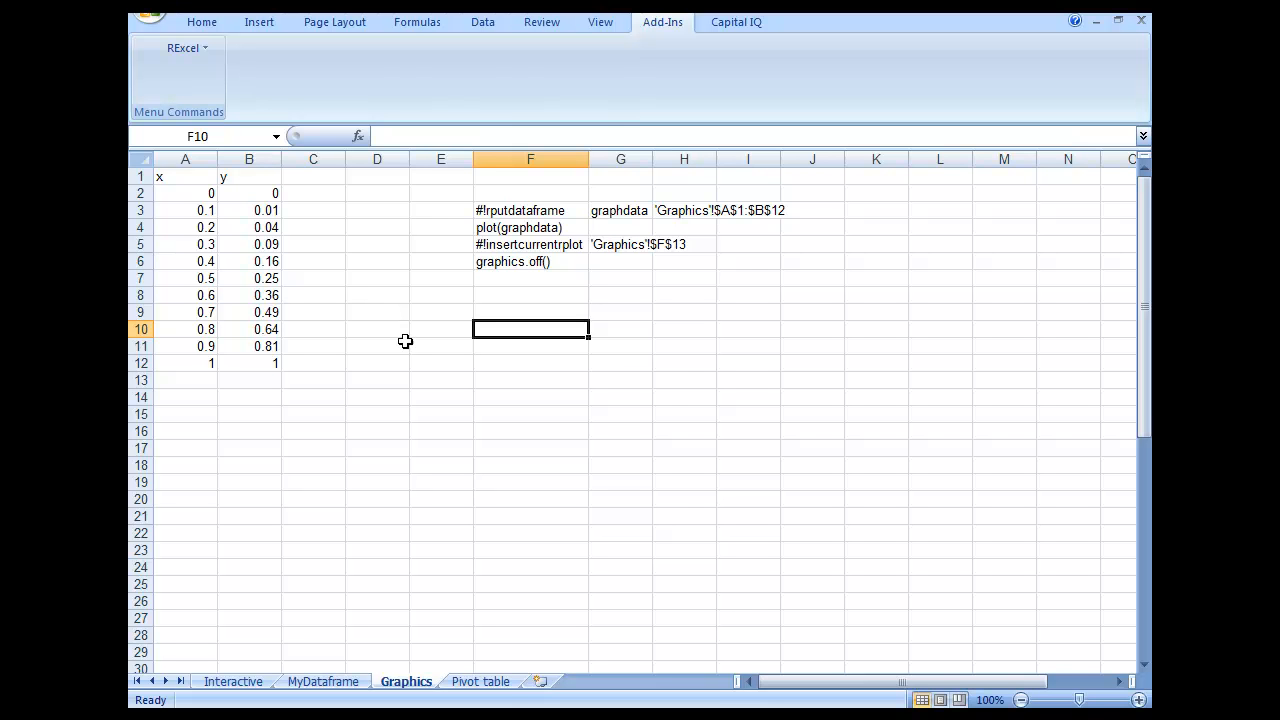
pyautogui.moveTo(620, 356)
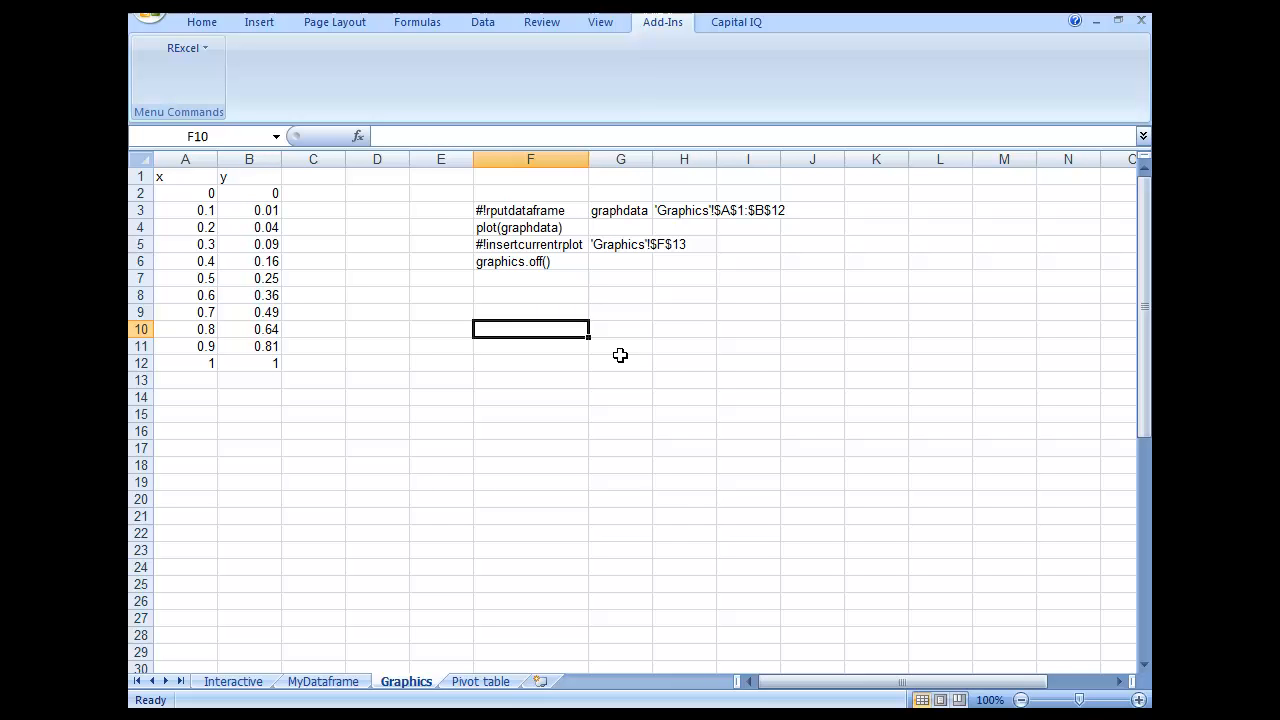
pyautogui.moveTo(520, 220)
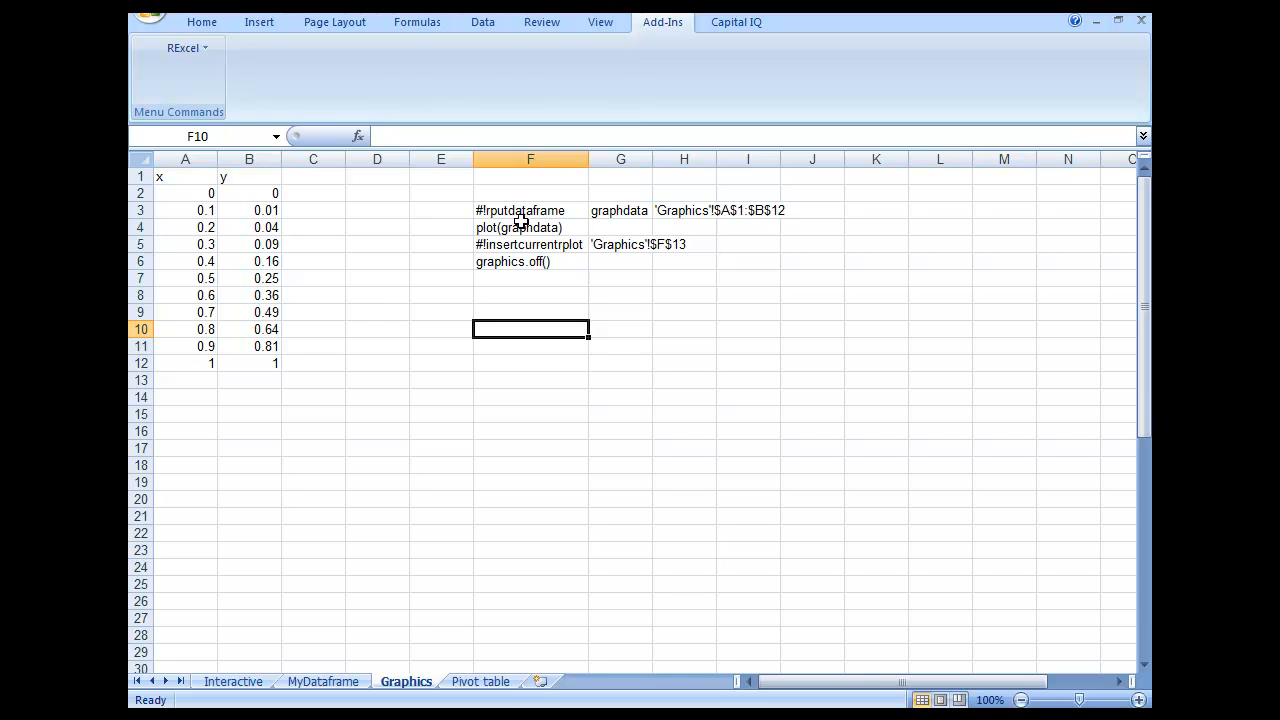
# Step: Select F3:H3 holding the #!rputdataframe command and its graphdata range argument
pyautogui.moveTo(530, 210); pyautogui.dragTo(620, 210)
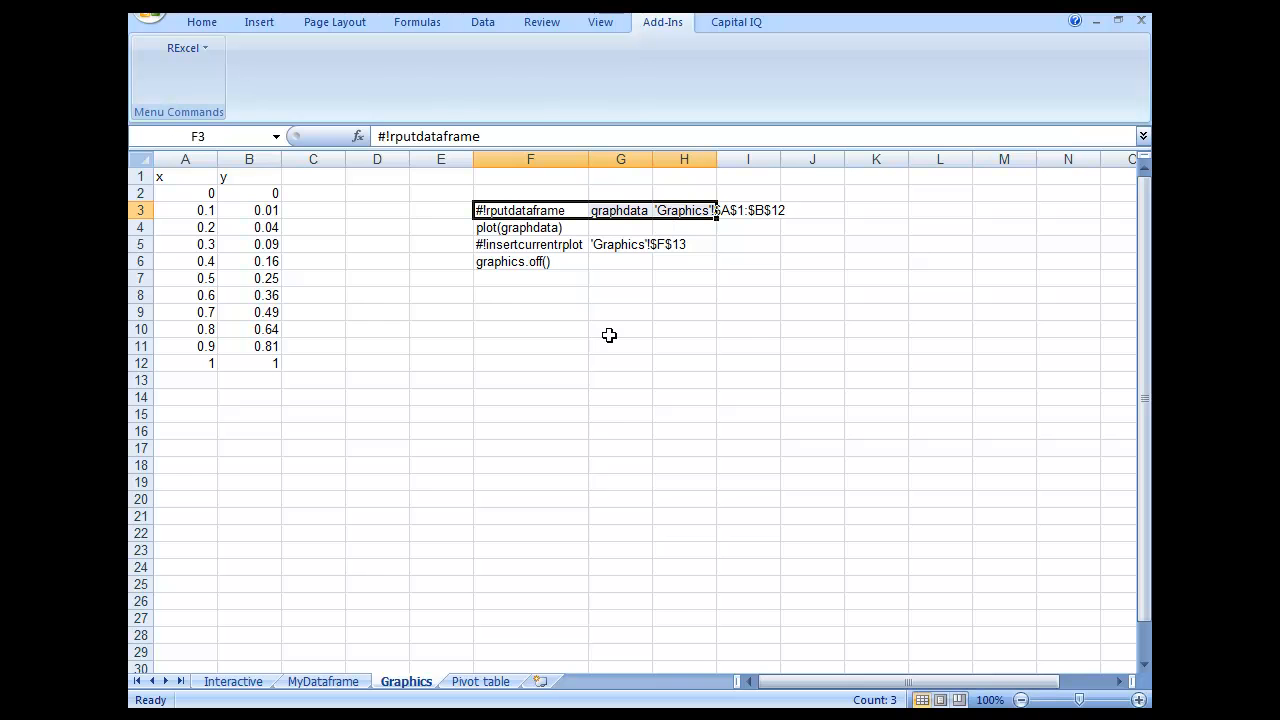
# Step: Select the plot(graphdata) command cells after the data-transfer row
pyautogui.click(620, 328)
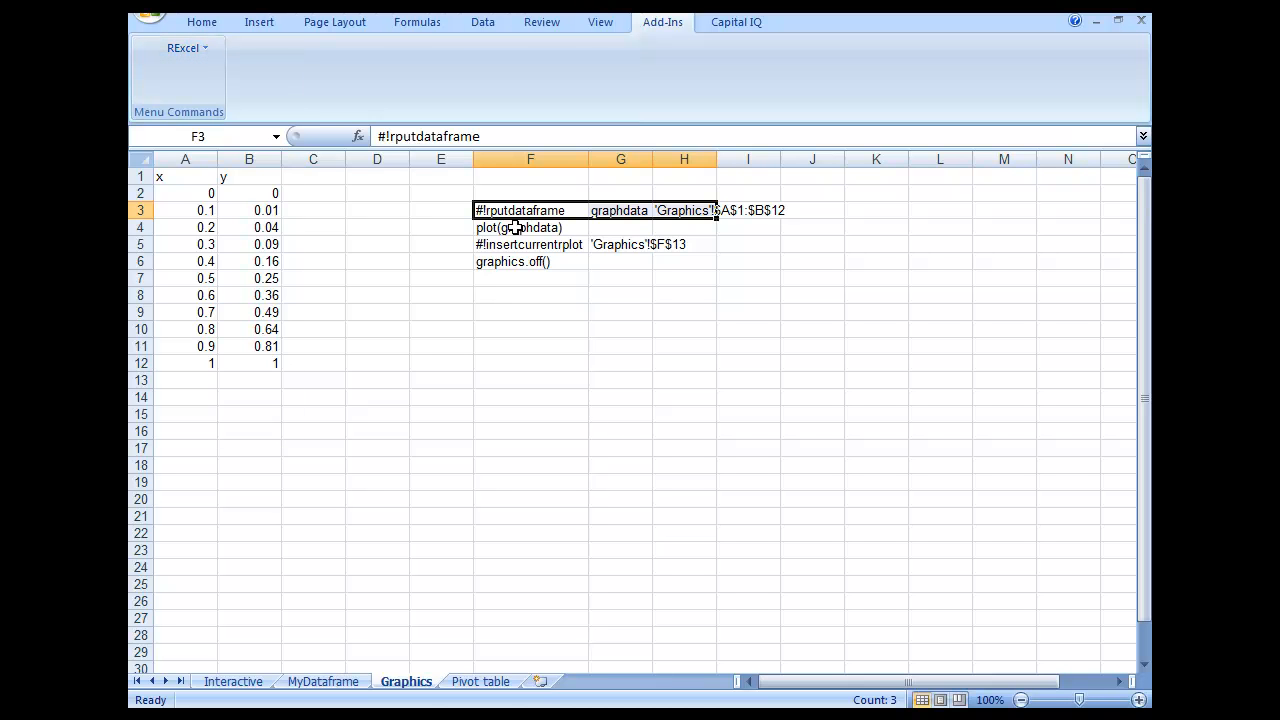
pyautogui.click(530, 228)
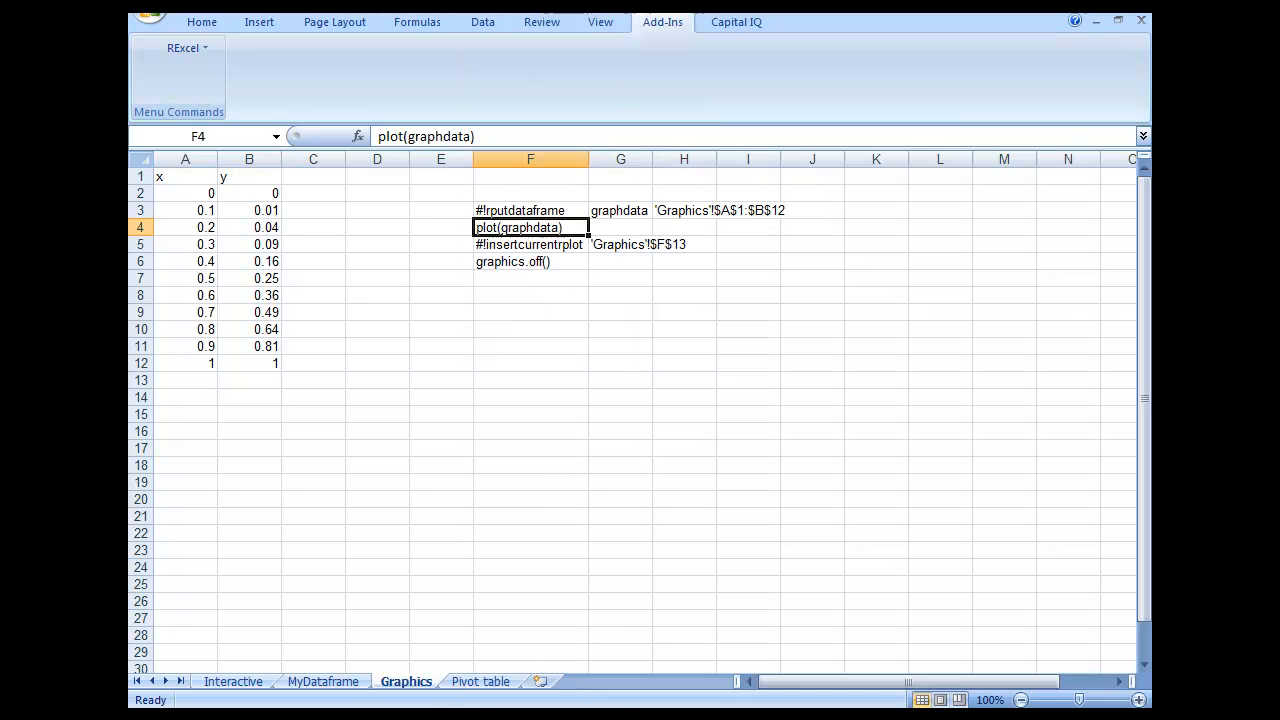
pyautogui.moveTo(744, 296)
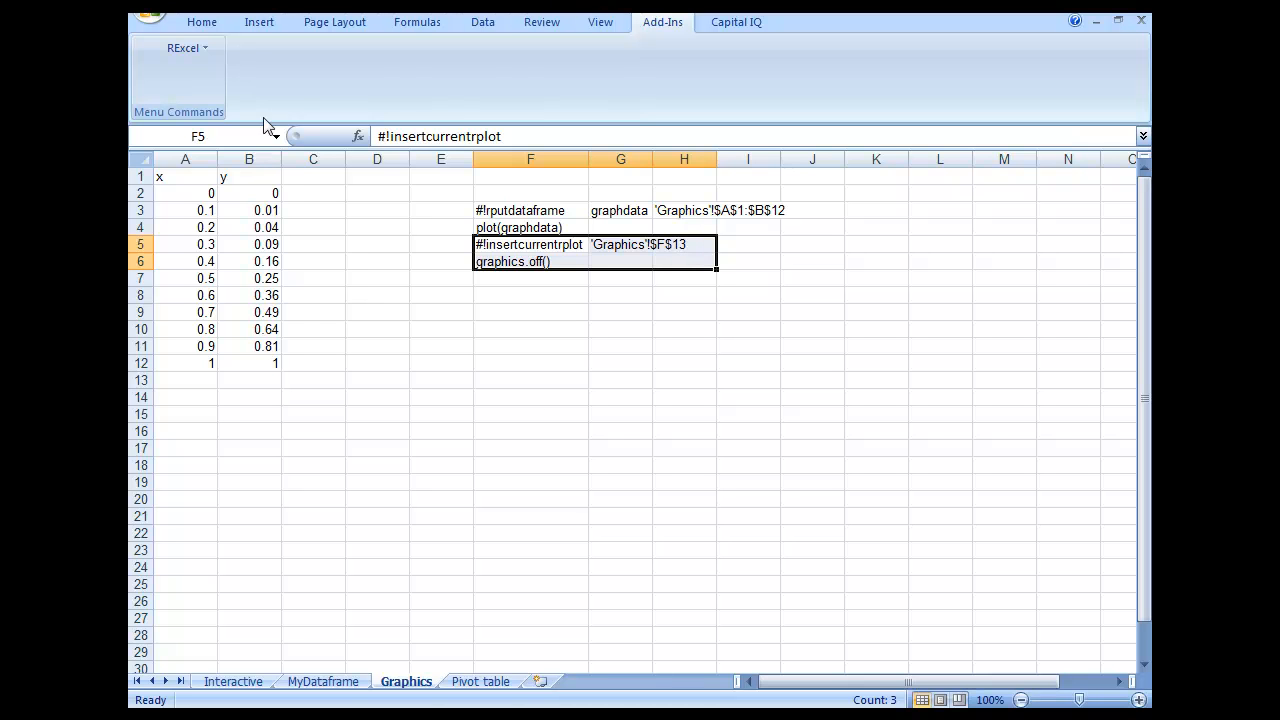
# Step: Run the selected RExcel code to insert the R scatter plot of x and y
pyautogui.click(184, 48)
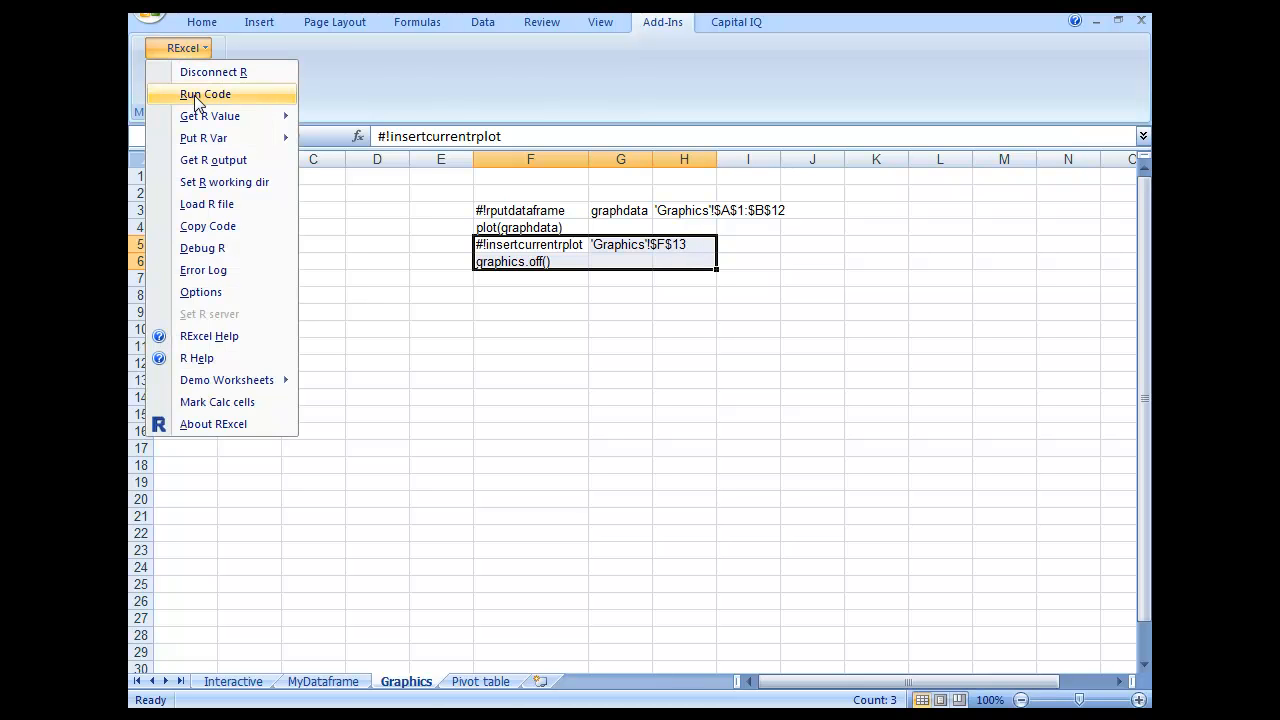
pyautogui.click(204, 94)
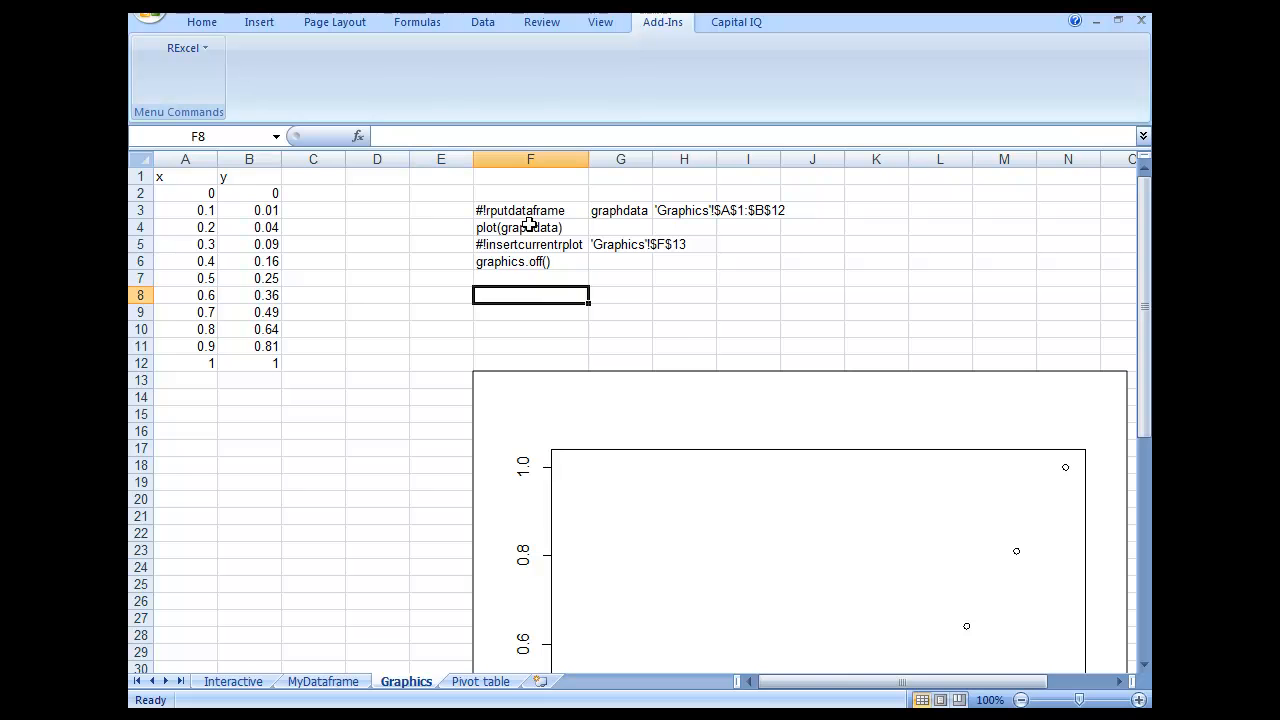
# Step: Review cells F12 and M2, then switch to the MyDataframe sheet with Gender, Weight, Size data
pyautogui.click(530, 228)
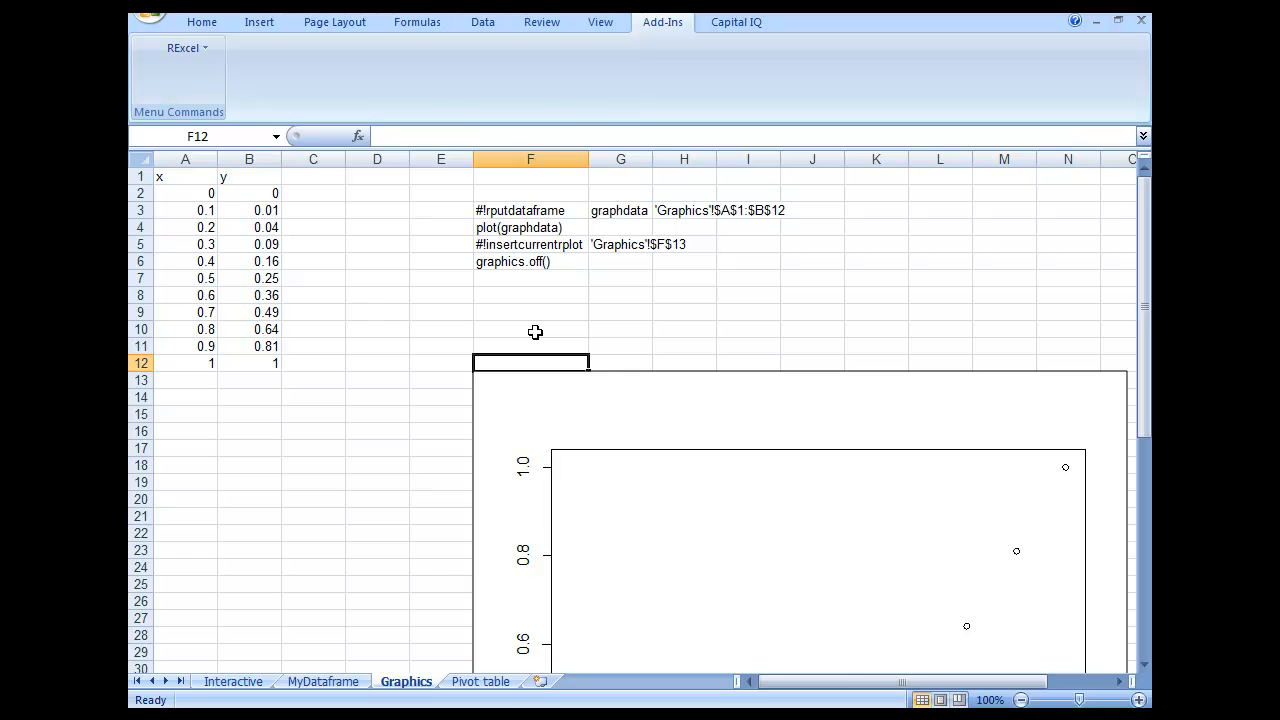
pyautogui.click(1004, 192)
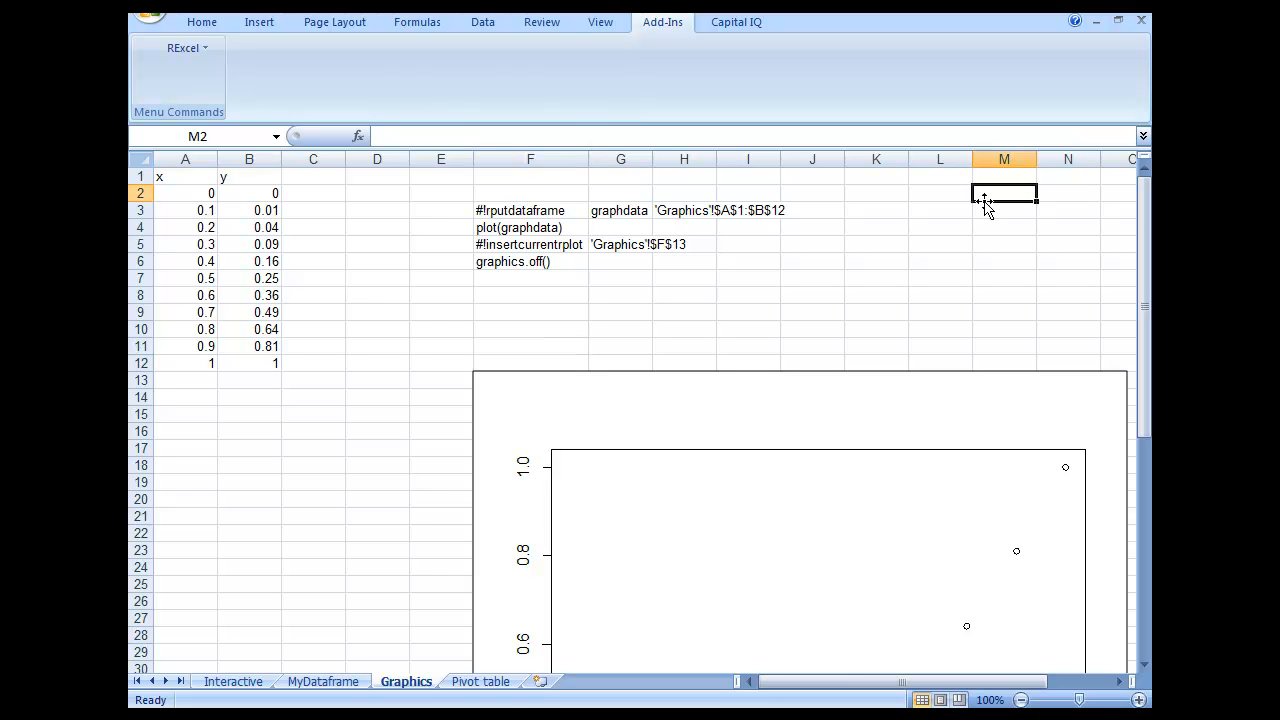
pyautogui.click(322, 680)
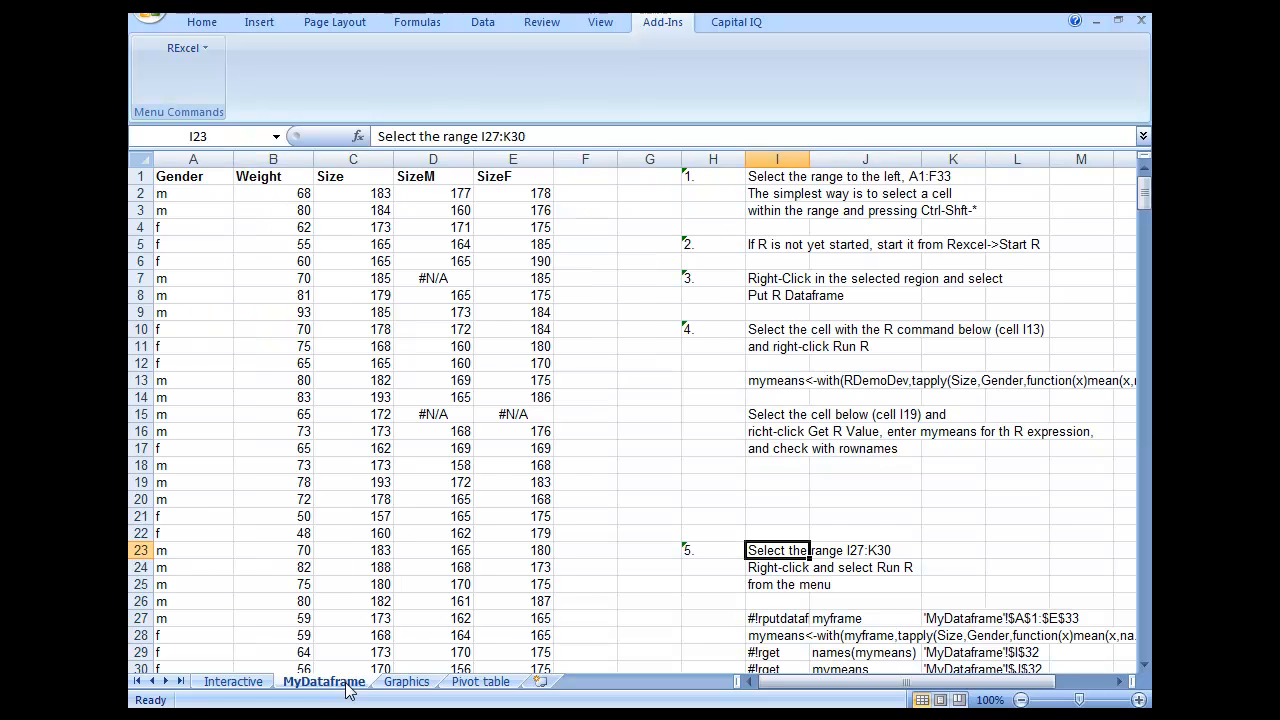
pyautogui.moveTo(480, 504)
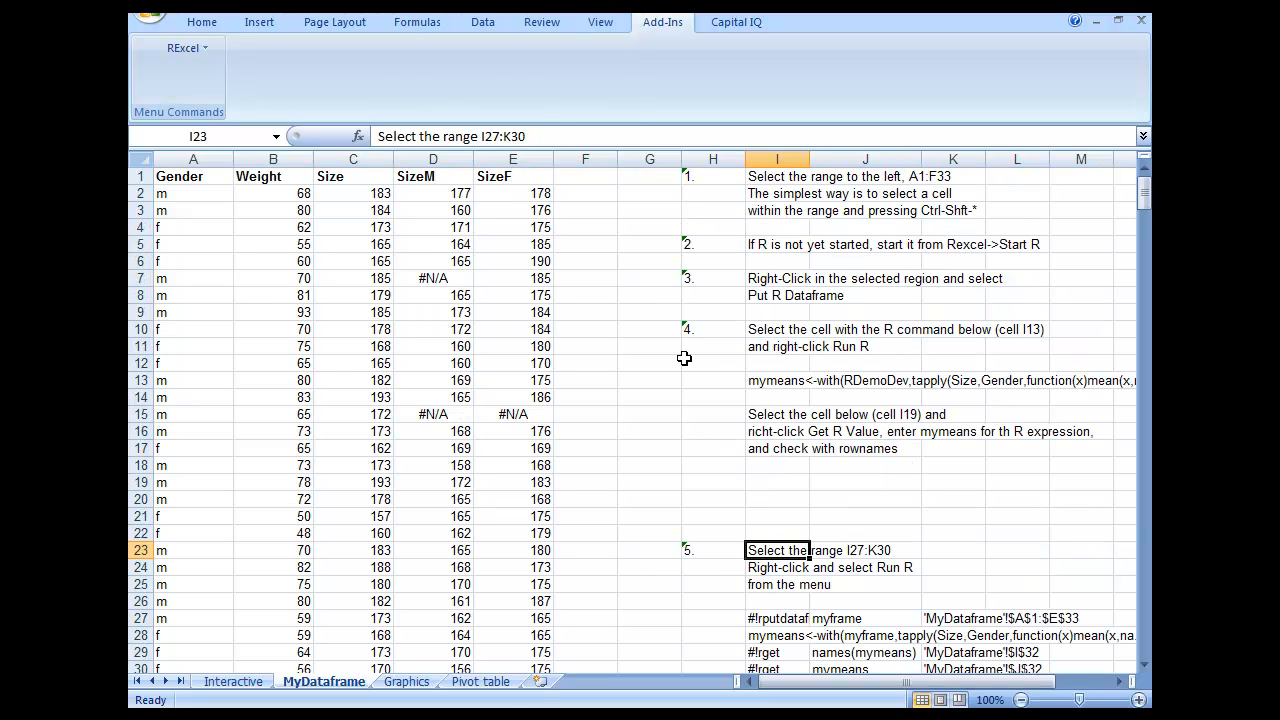
pyautogui.moveTo(812, 316)
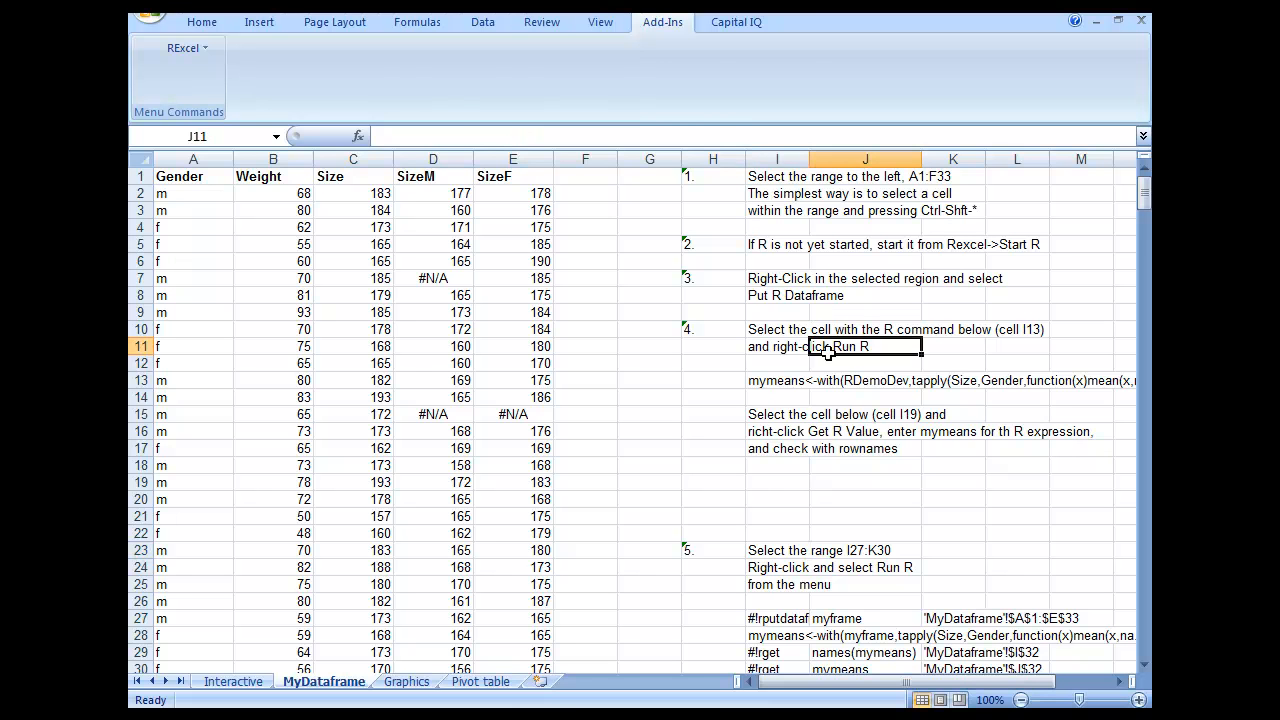
# Step: Read the I19 and mymeans instruction cells, then switch to the Interactive sheet
pyautogui.click(778, 414)
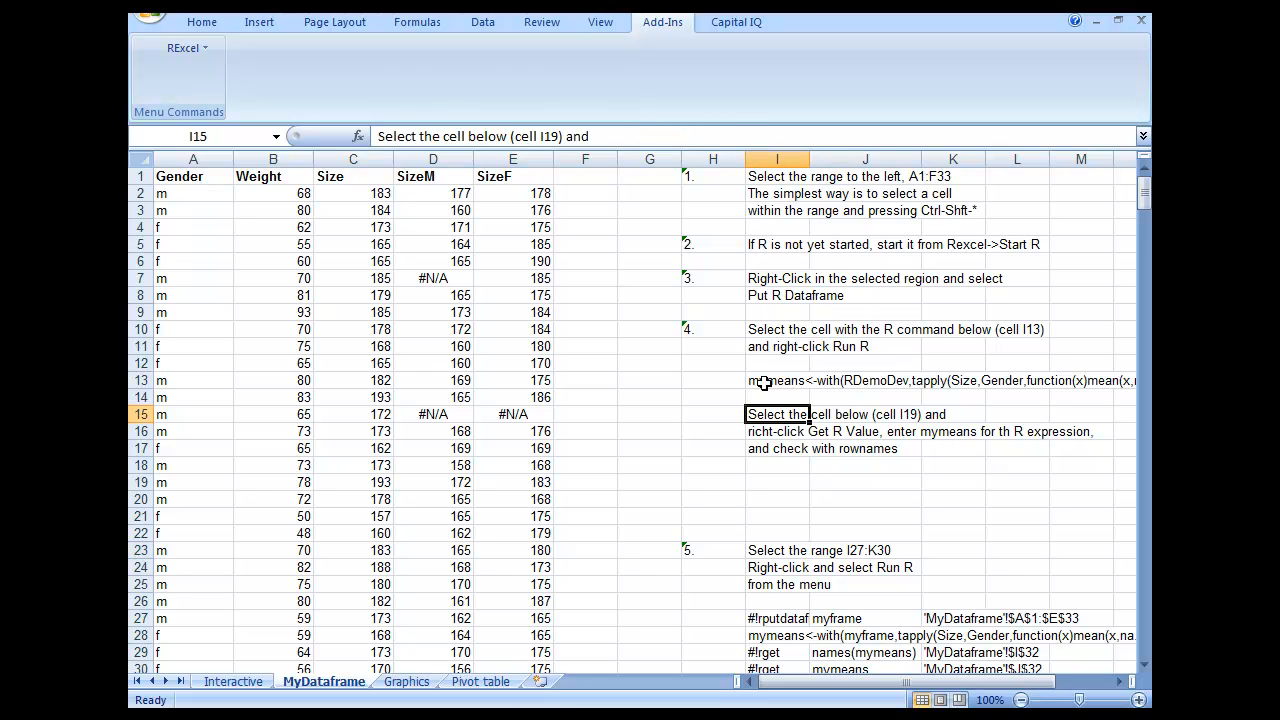
pyautogui.click(778, 380)
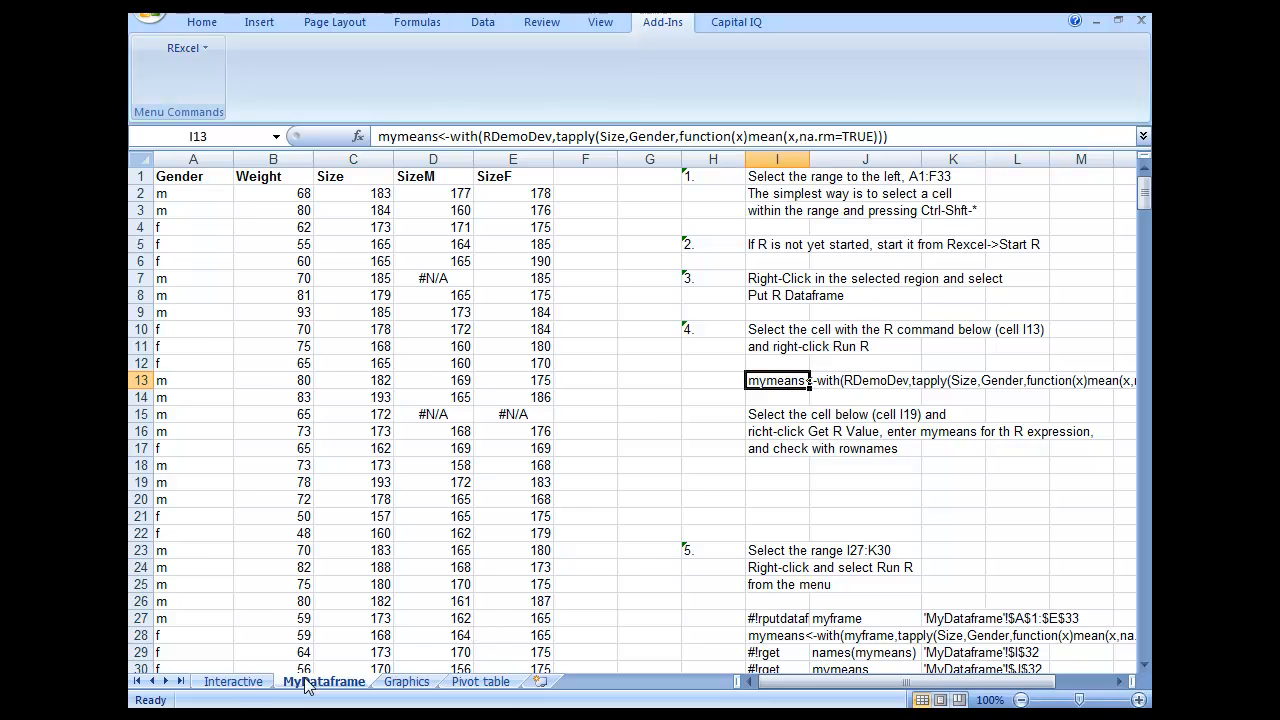
pyautogui.click(232, 680)
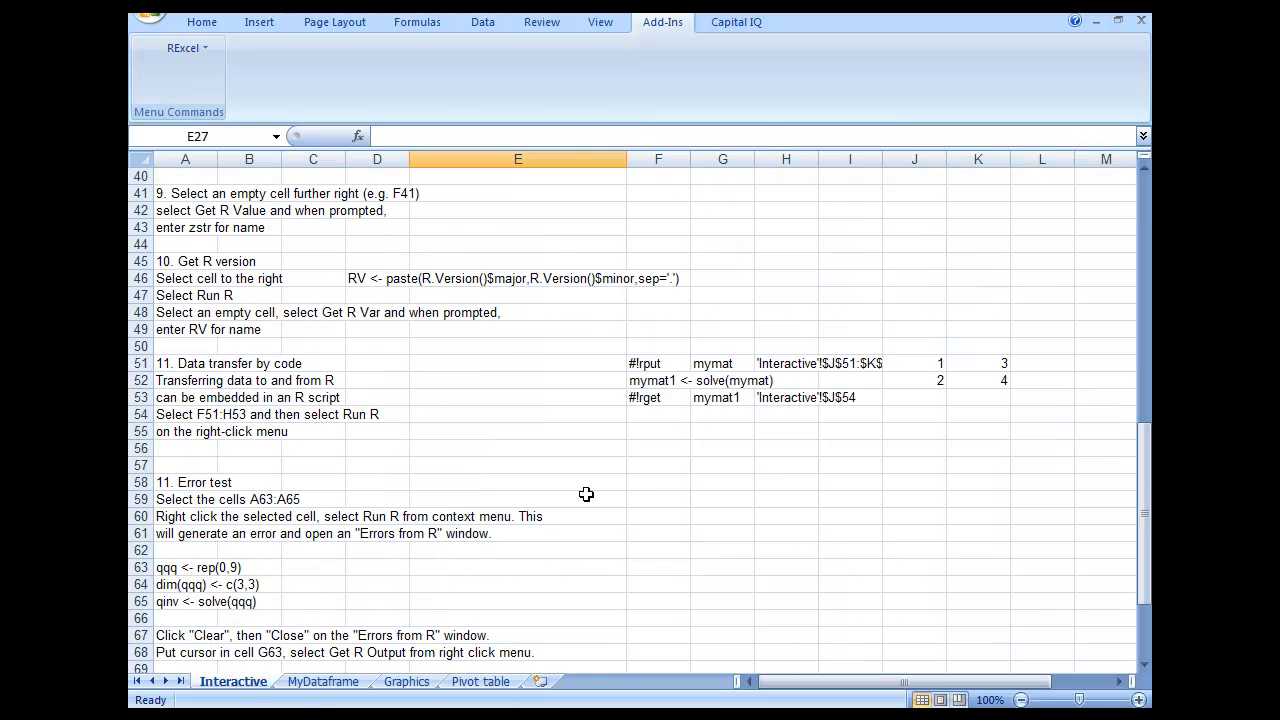
pyautogui.scroll(-3)
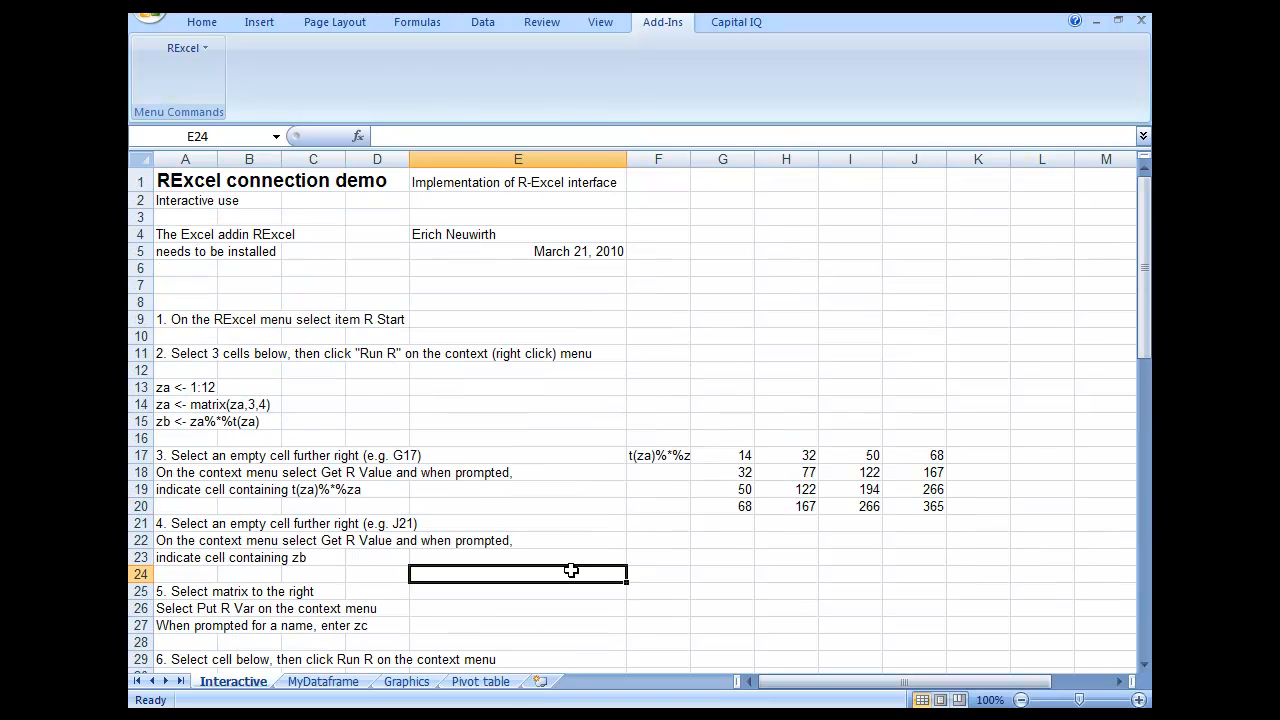
pyautogui.moveTo(996, 600)
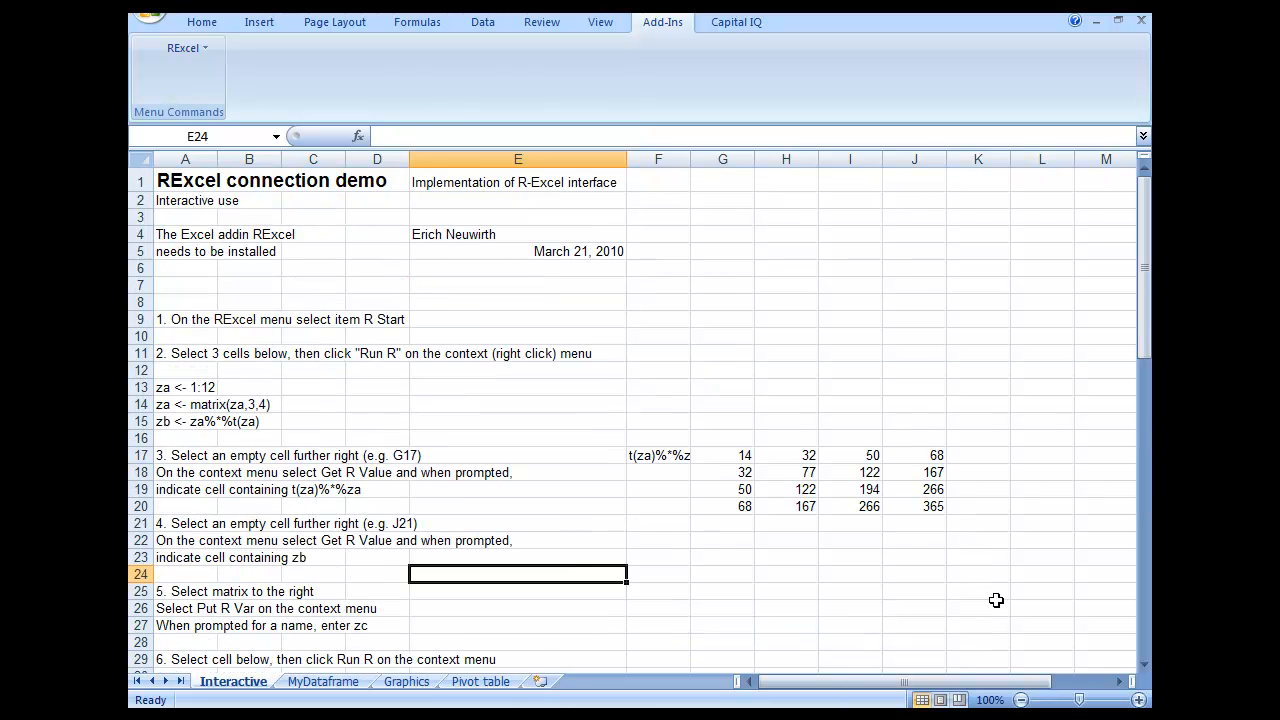